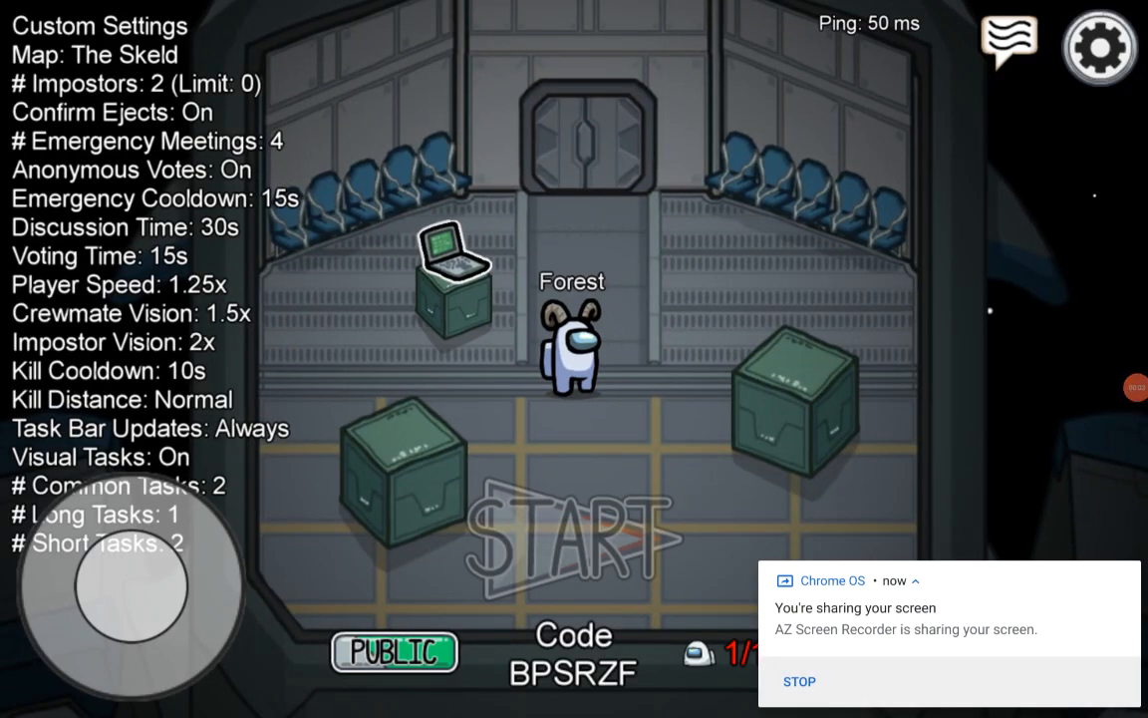
Post lobby chat messages "This is a update" and "The code has changed"
left_click(1009, 42)
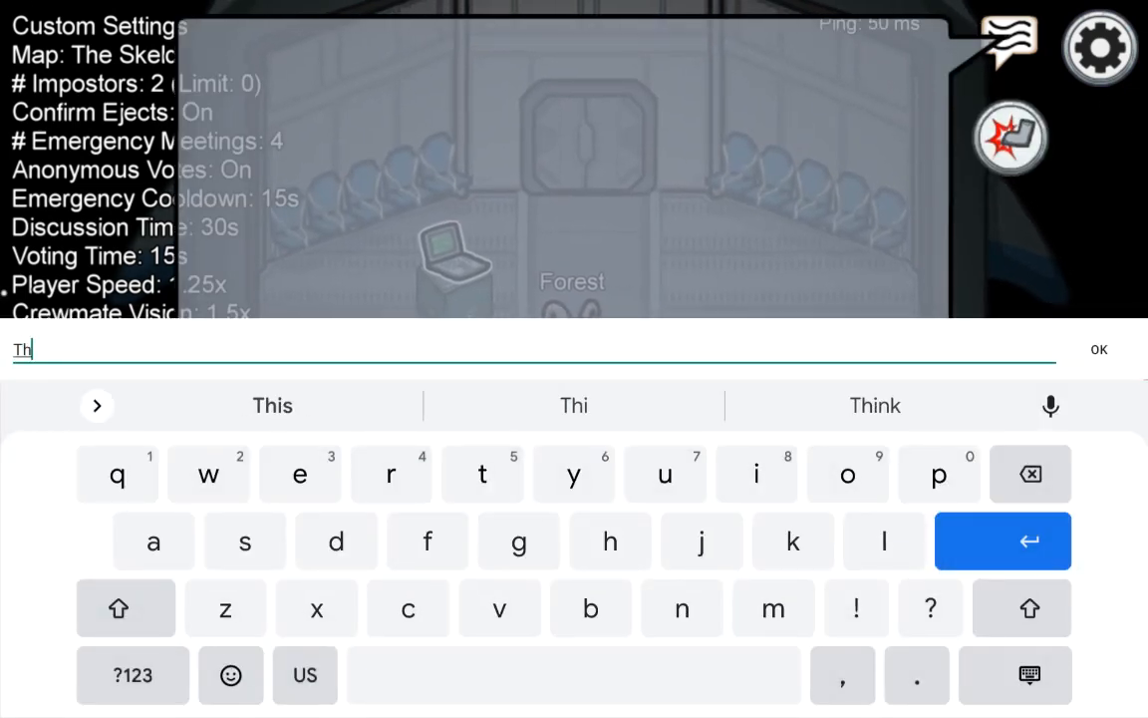
type("This is a up")
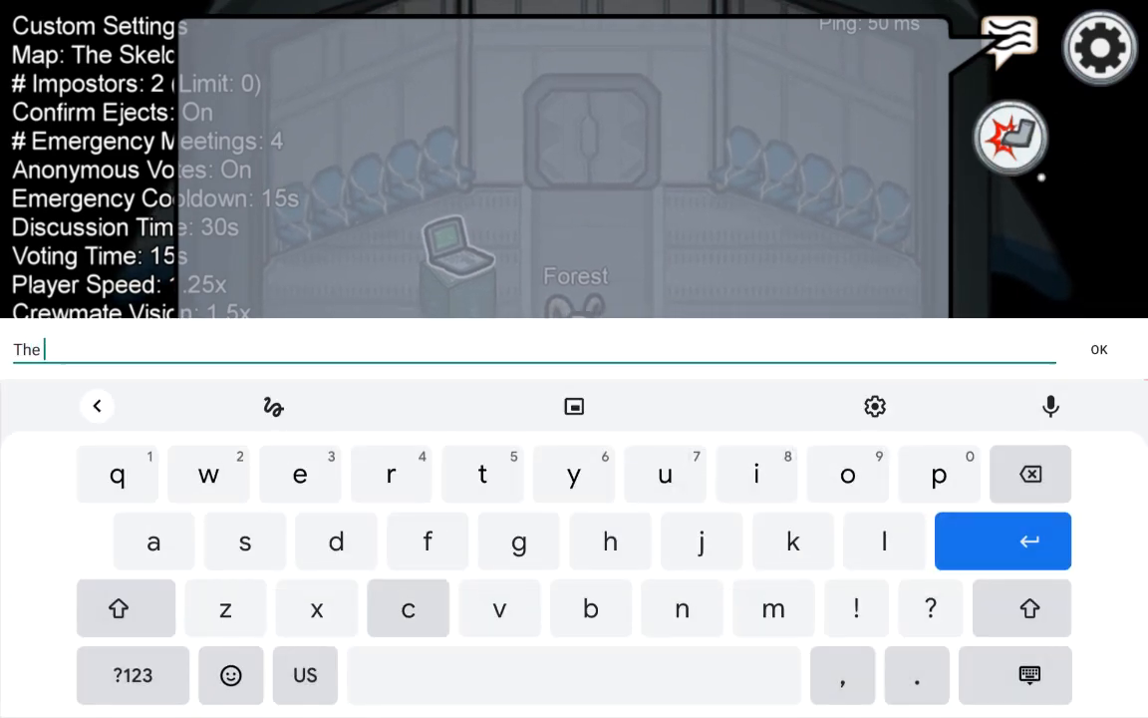
type("code has c")
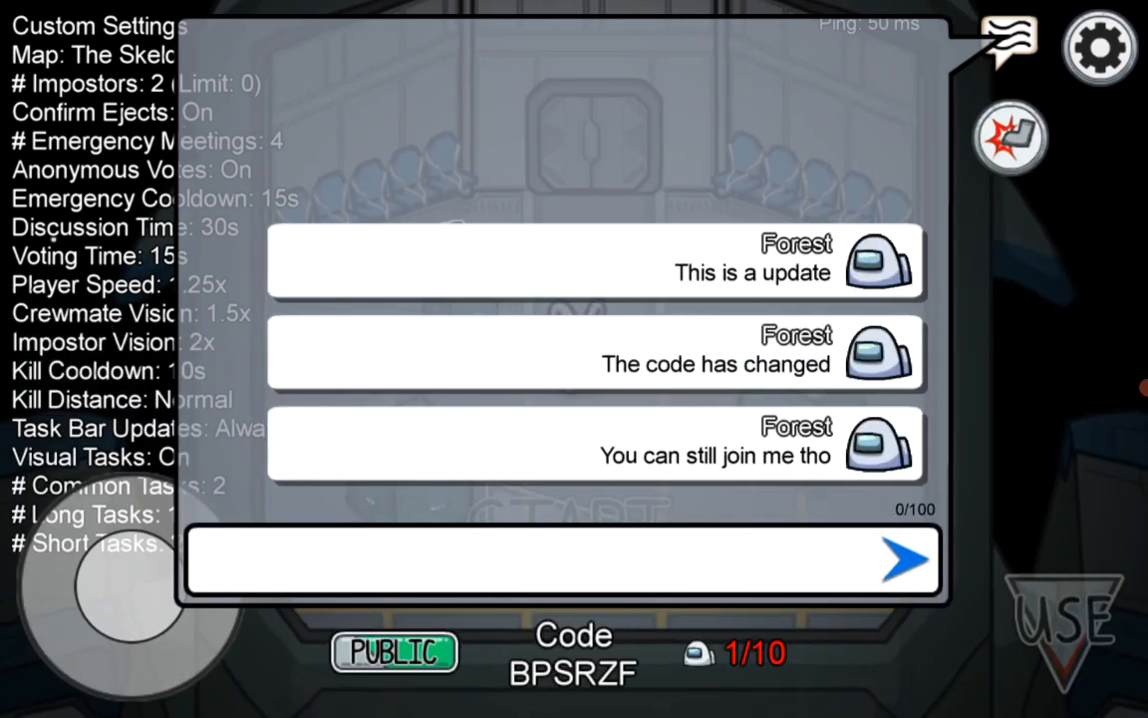
Post "I'll make the video long so you can see the code" in the lobby chat
left_click(562, 558)
type("I'll make the")
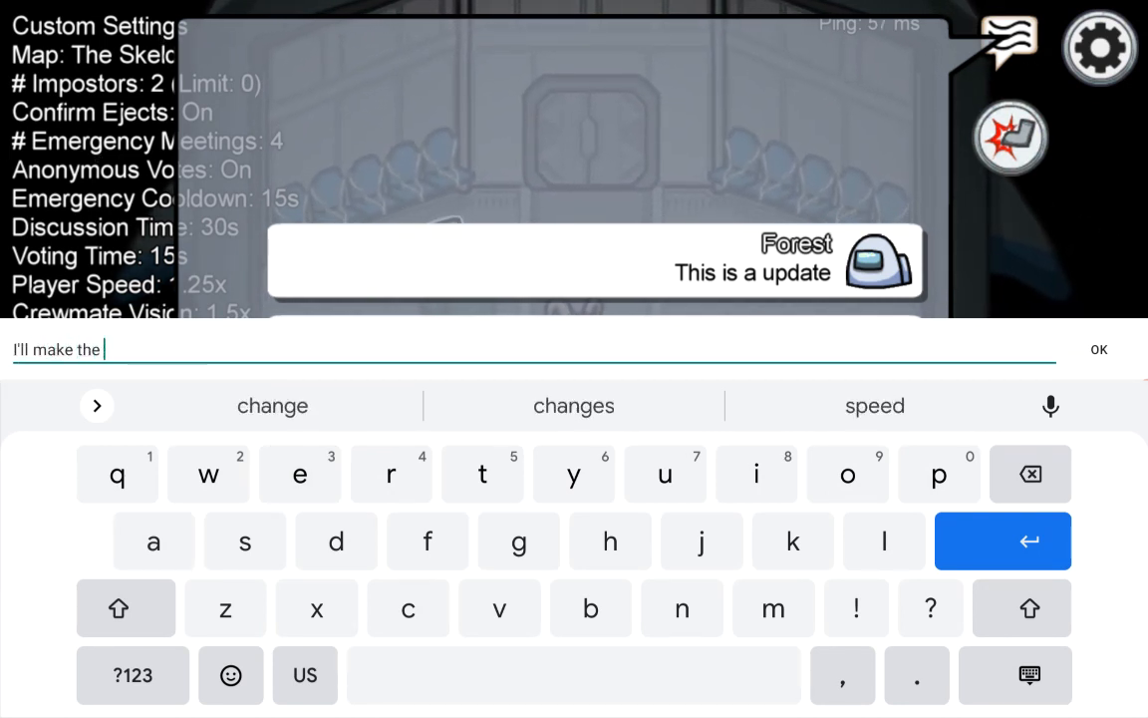
type("video long so you can see the code")
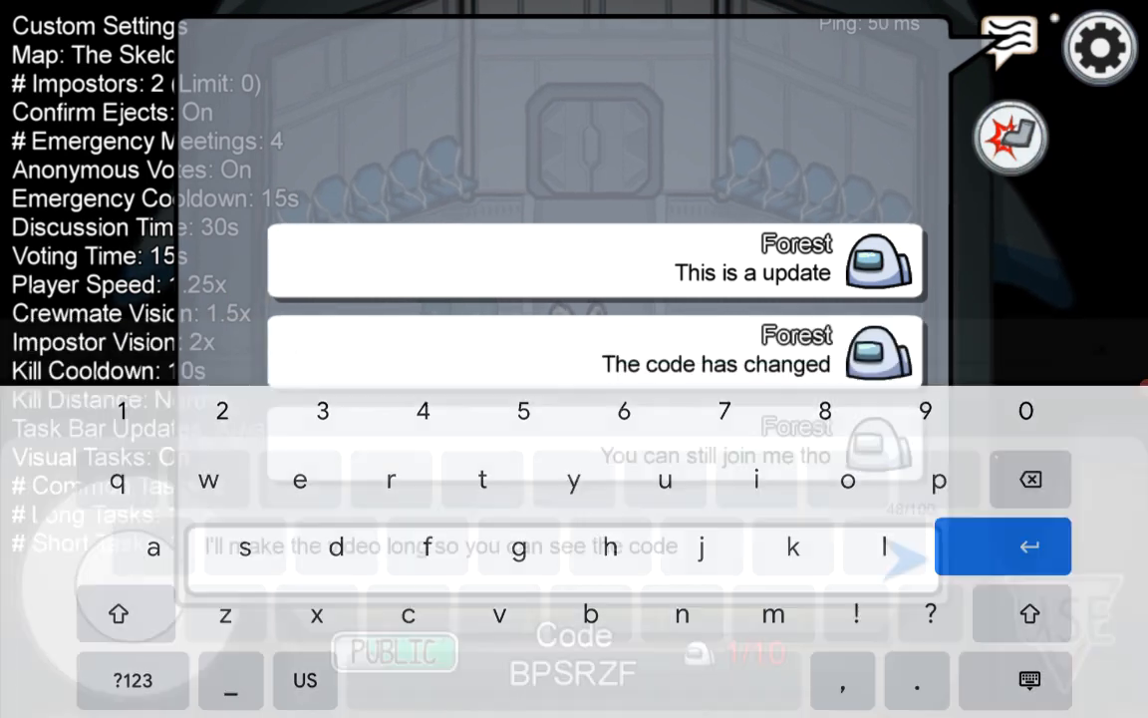
left_click(1001, 546)
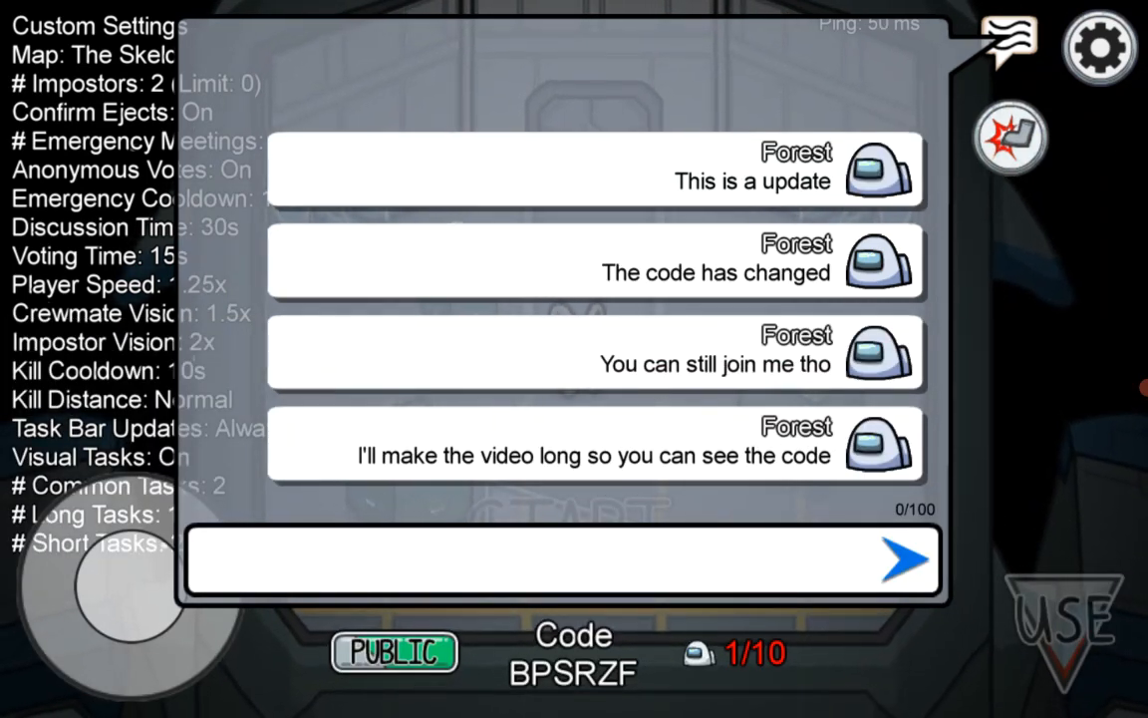
left_click(562, 559)
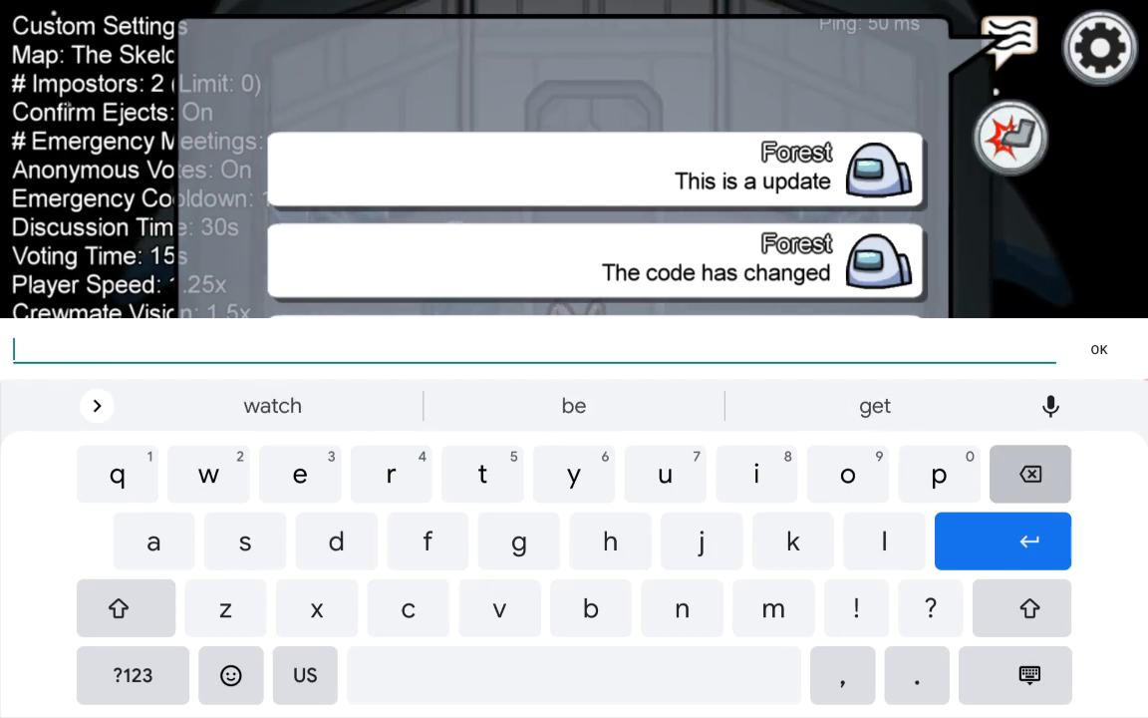
Close the chat to return to the Skeld lobby with its code showing
left_click(1099, 349)
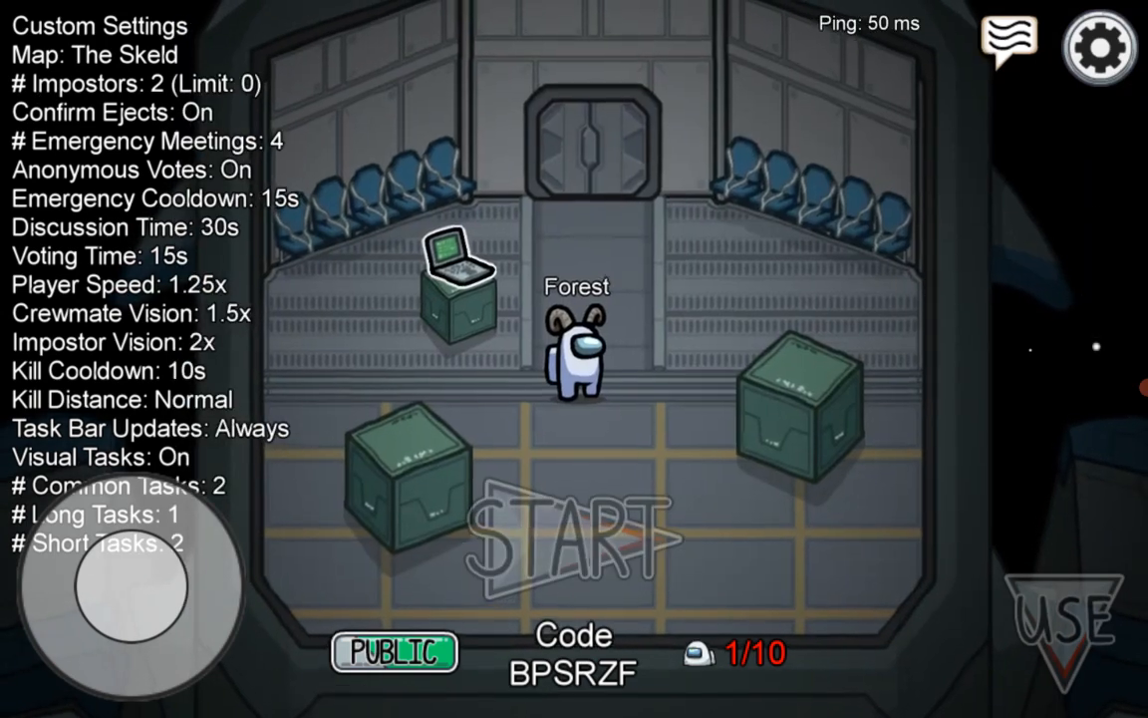